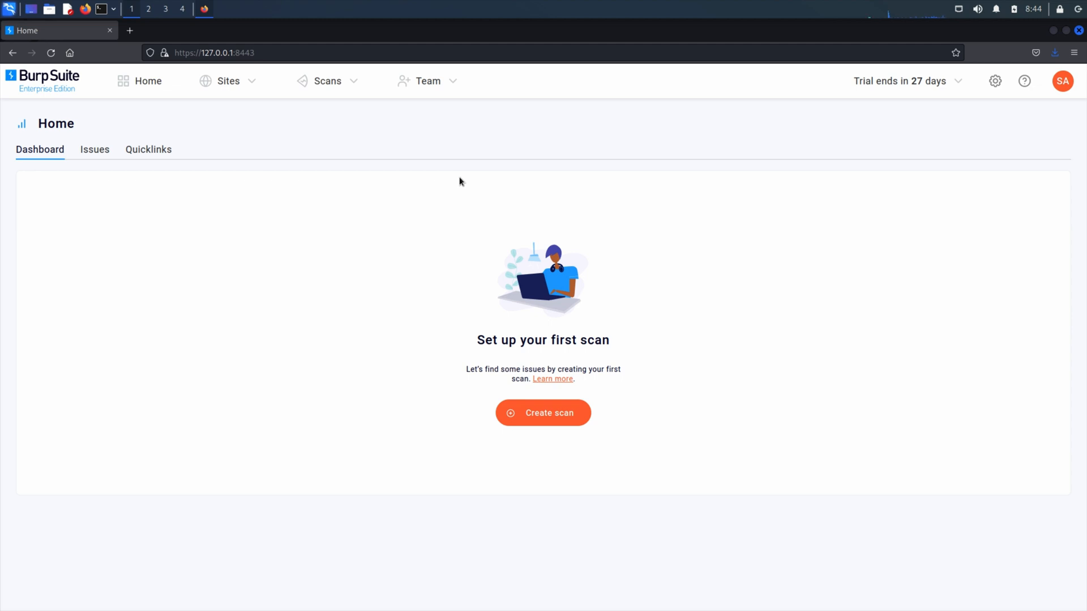
mouse_move(985, 259)
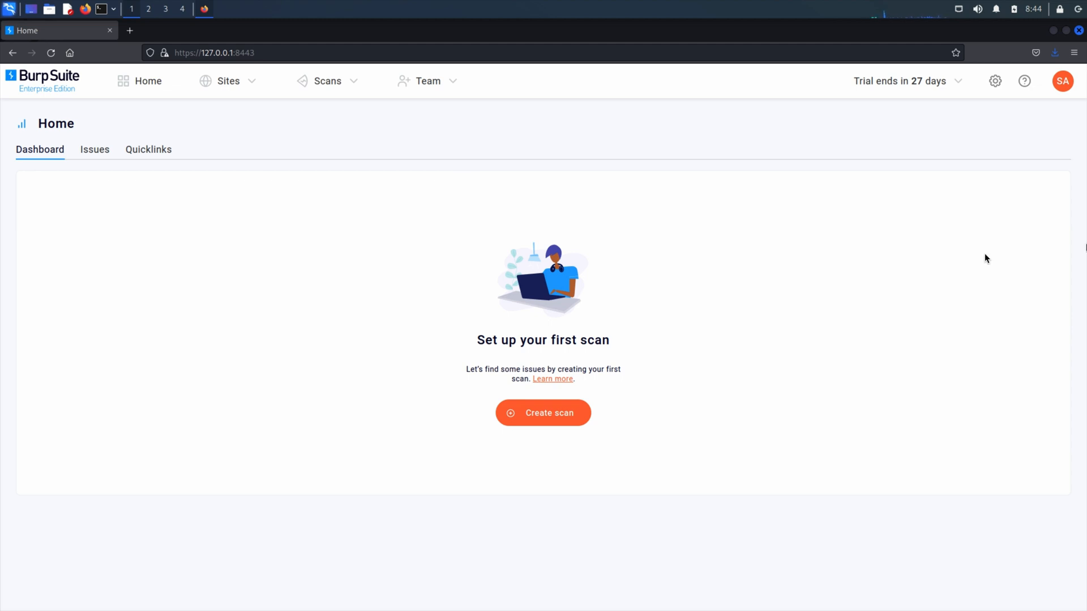
mouse_move(496, 192)
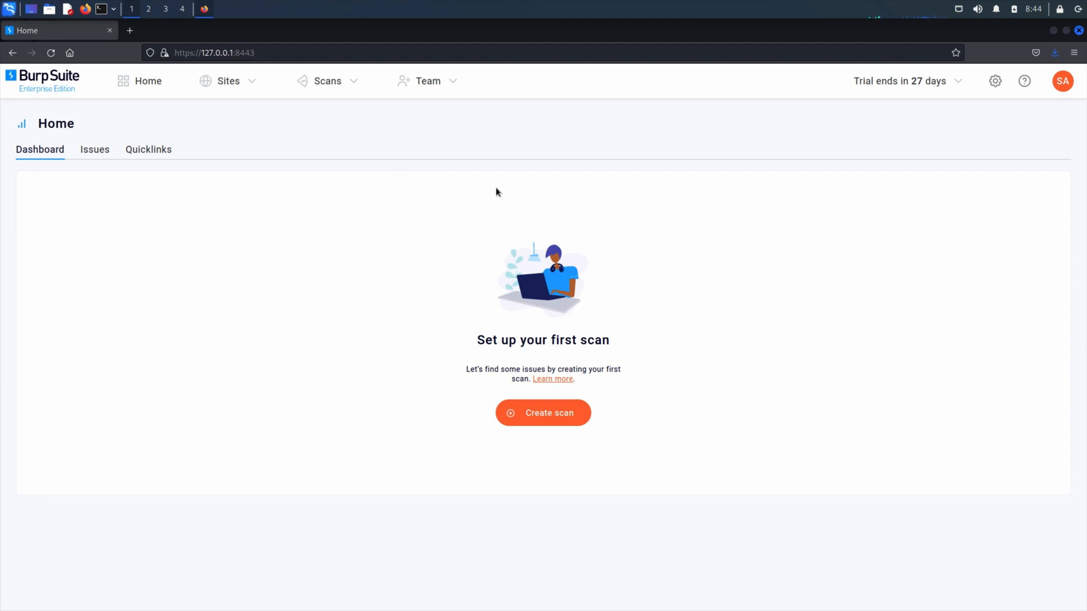
mouse_move(277, 122)
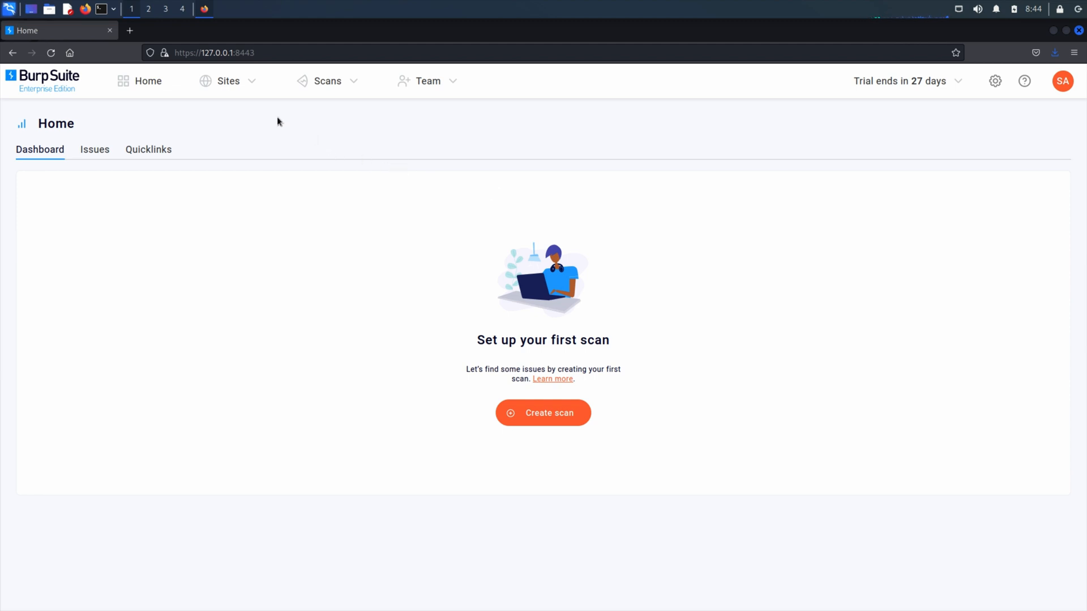
click(223, 81)
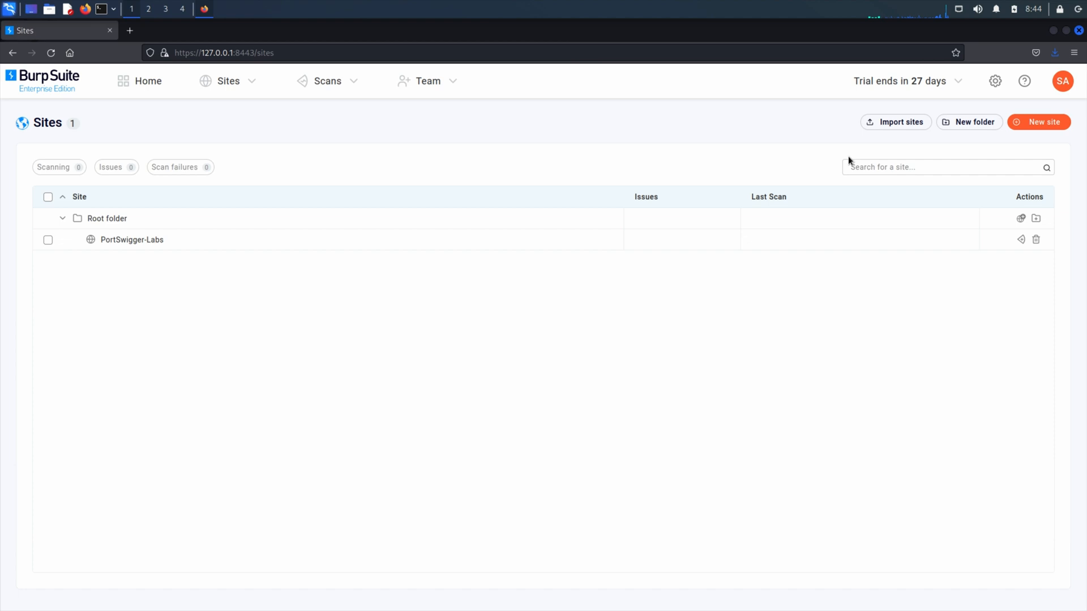
click(1038, 122)
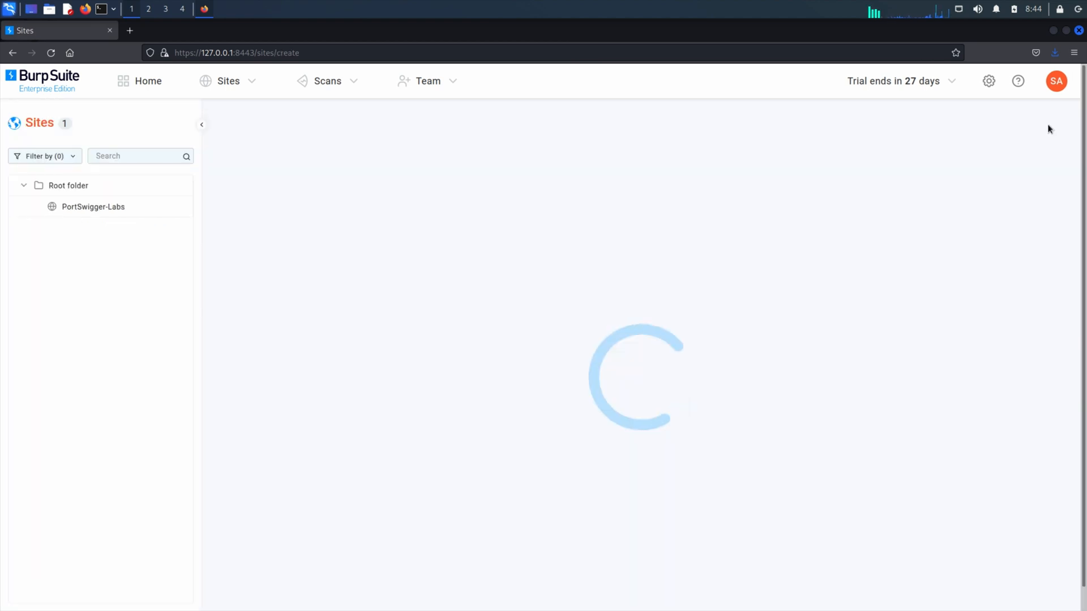
text(GinAndJuice)
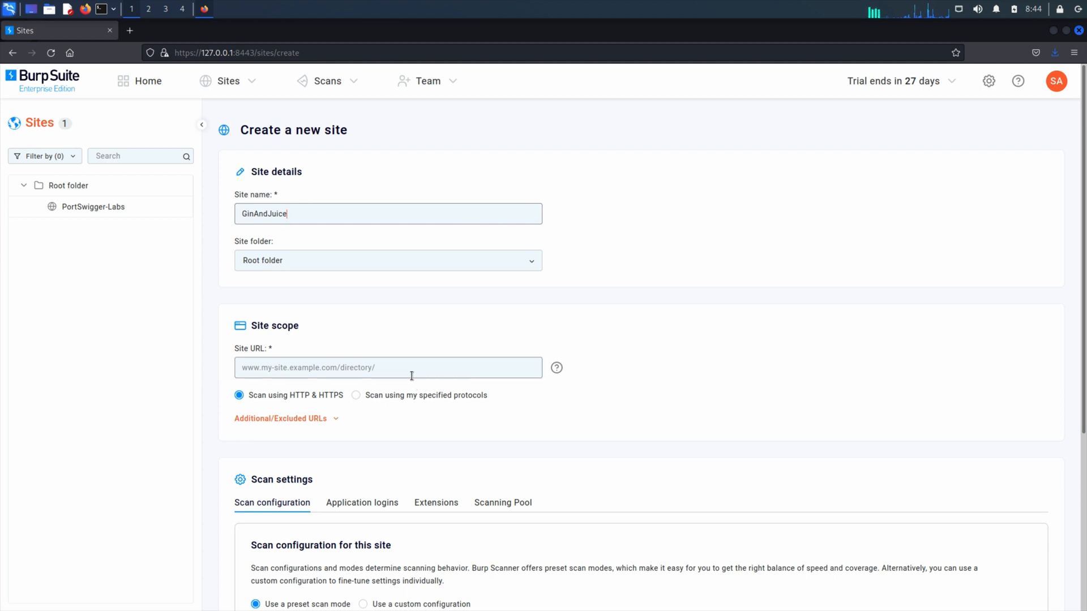
text(https://ginandjuice.shop/)
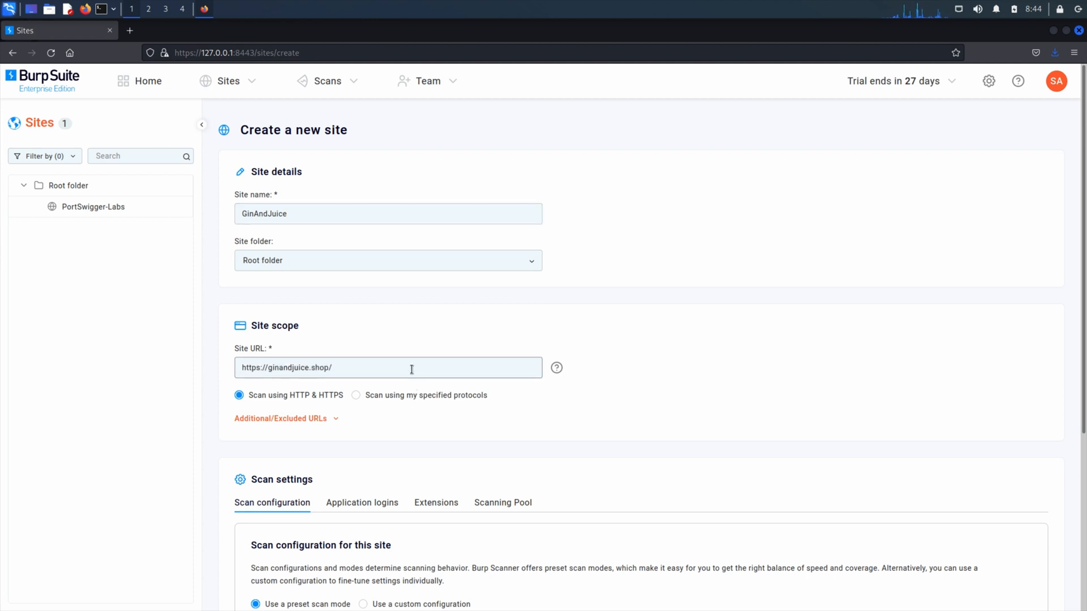
scroll(down, 3)
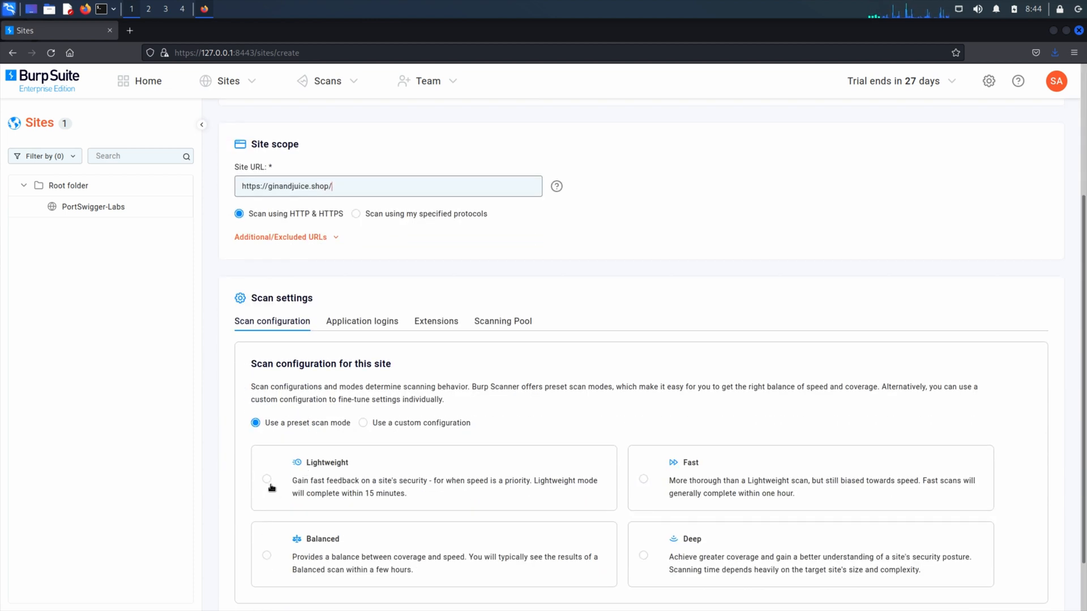
click(436, 320)
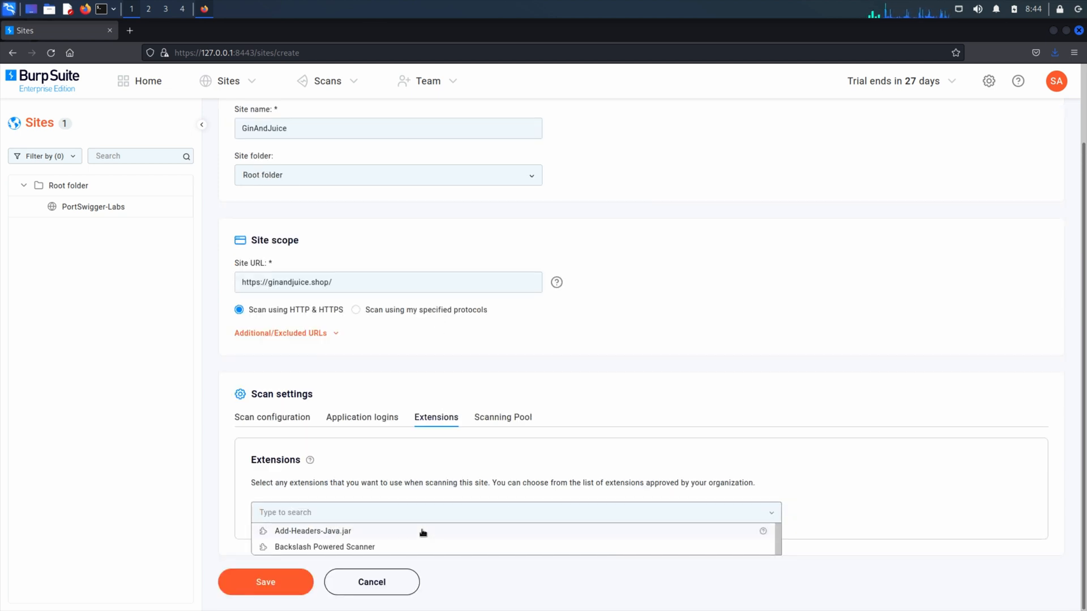
click(324, 547)
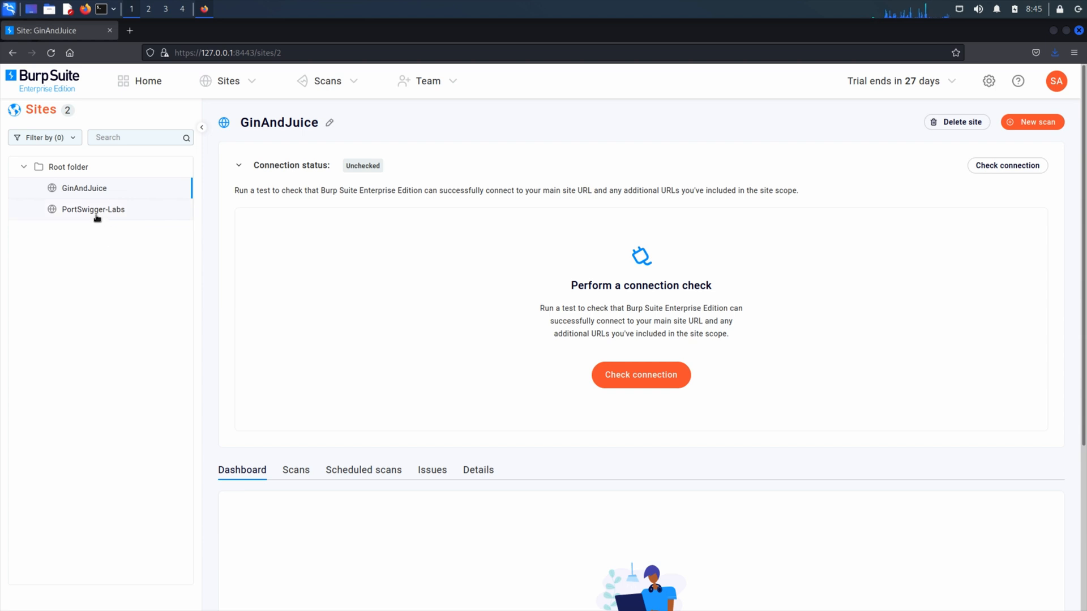
View PortSwigger-Labs details down to scan settings: Crawl and Audit - Lightweight, no extensions.
click(92, 209)
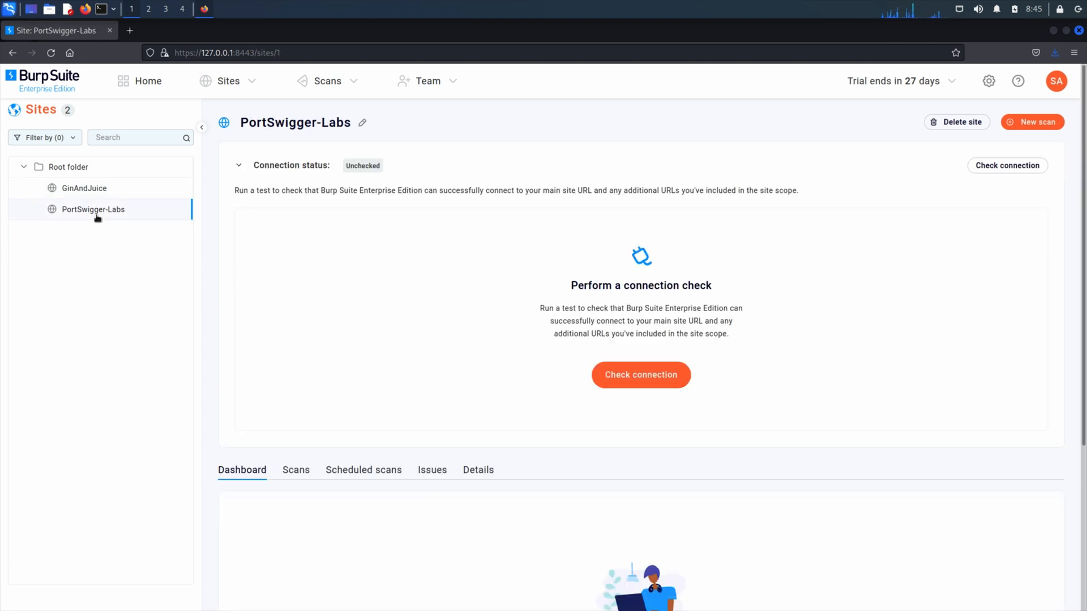
mouse_move(354, 362)
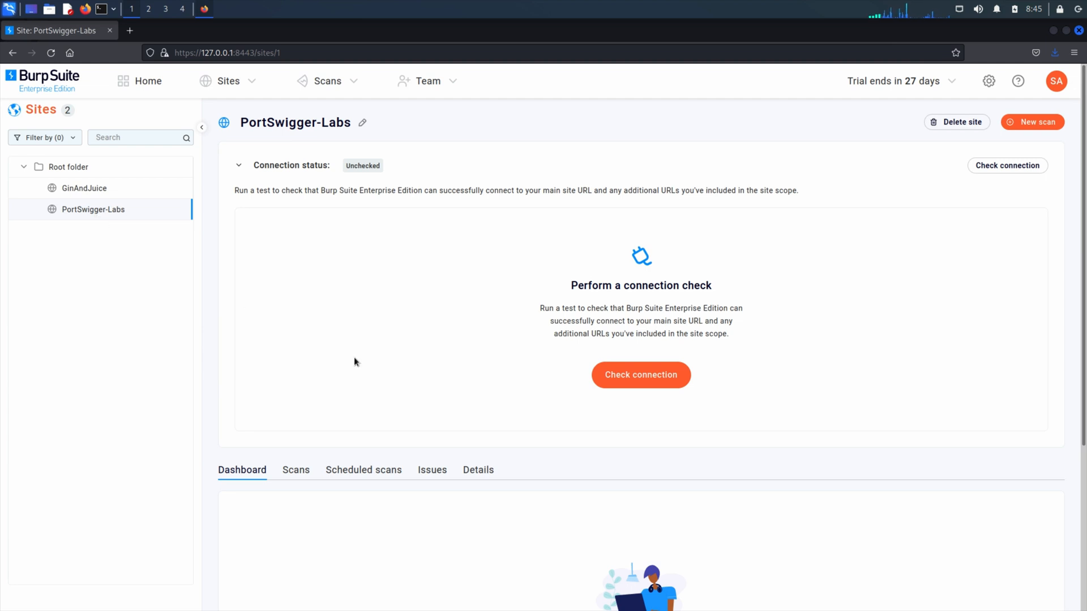
click(478, 470)
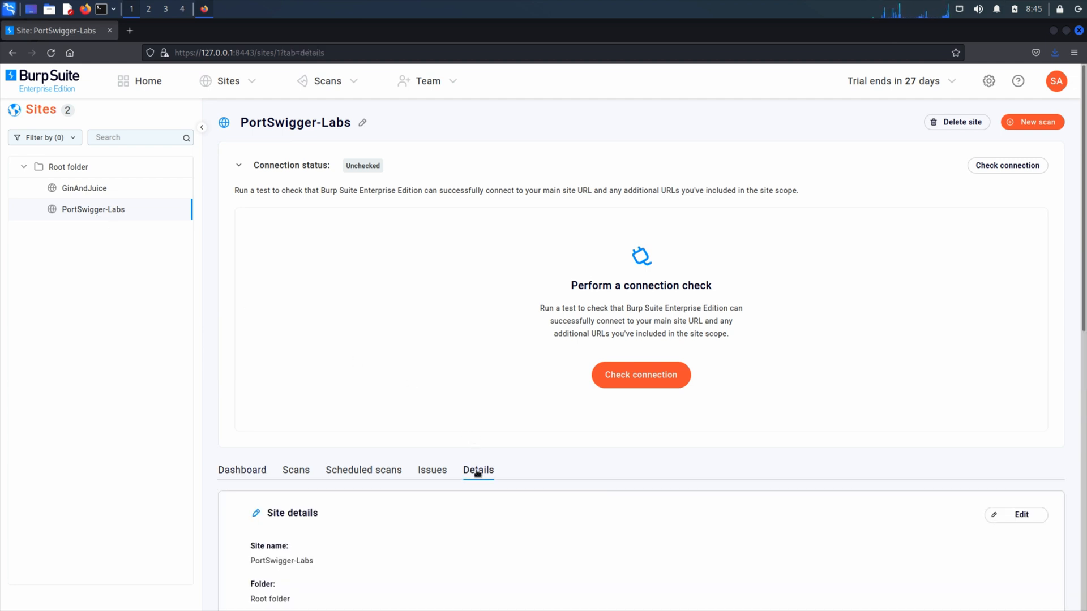
scroll(down, 3)
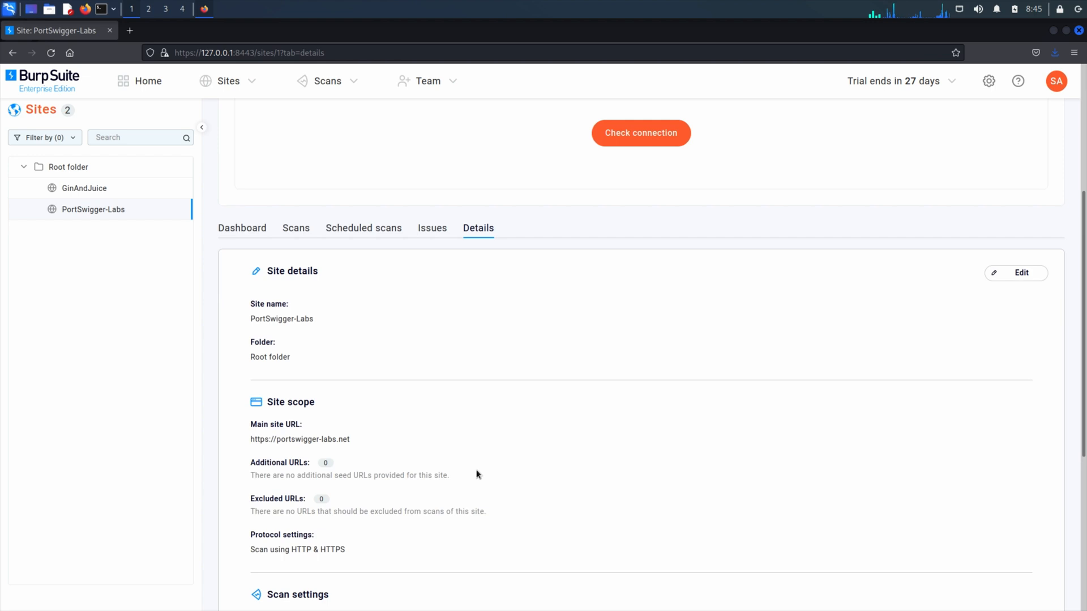
scroll(down, 3)
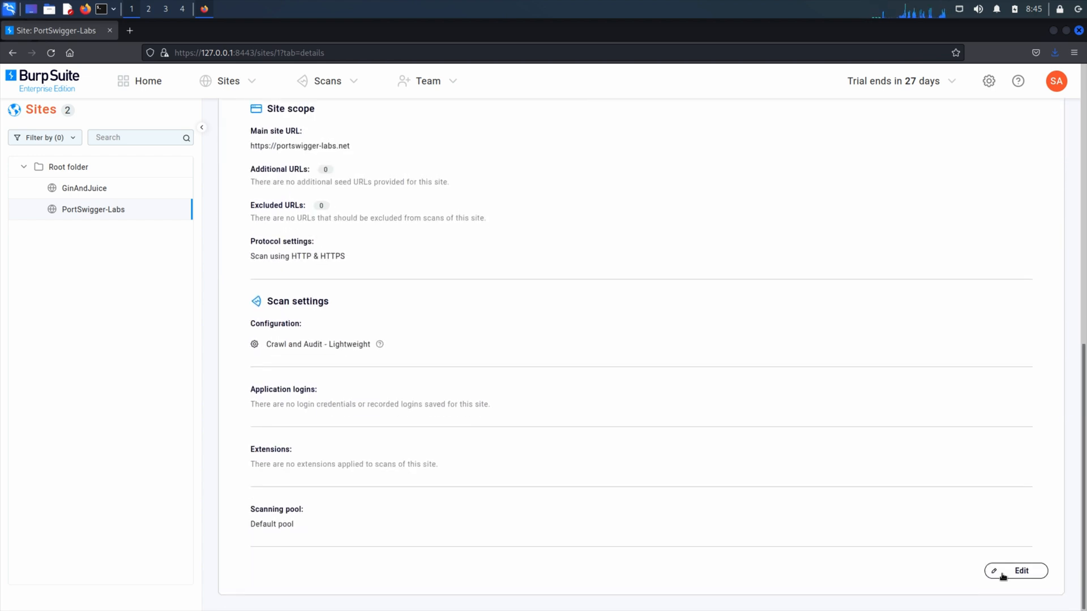
Edit PortSwigger-Labs, add Backslash Powered Scanner under Extensions, and save the site.
click(1015, 570)
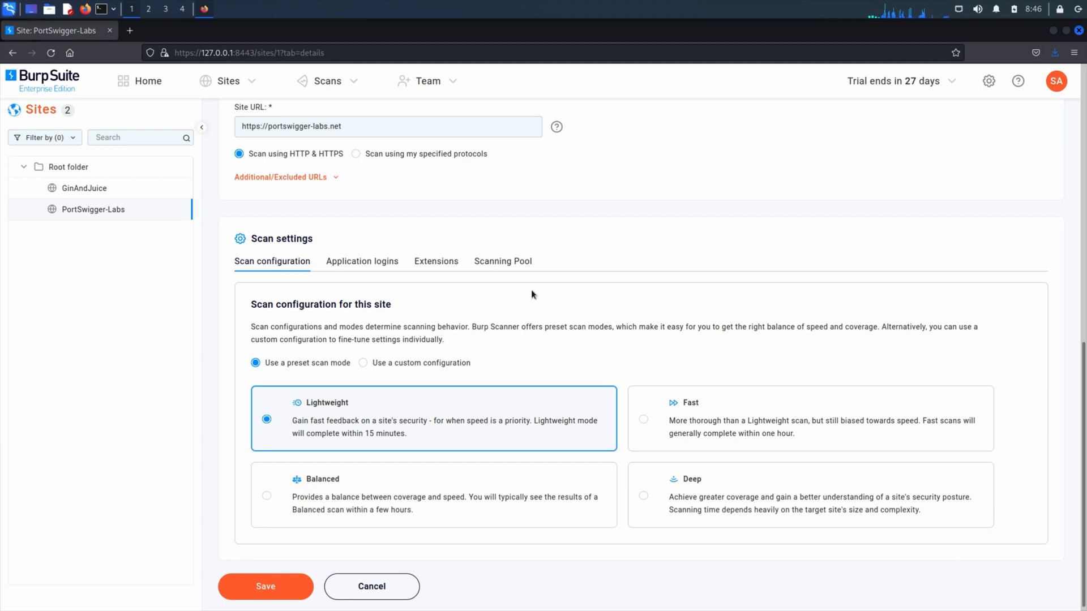
click(436, 262)
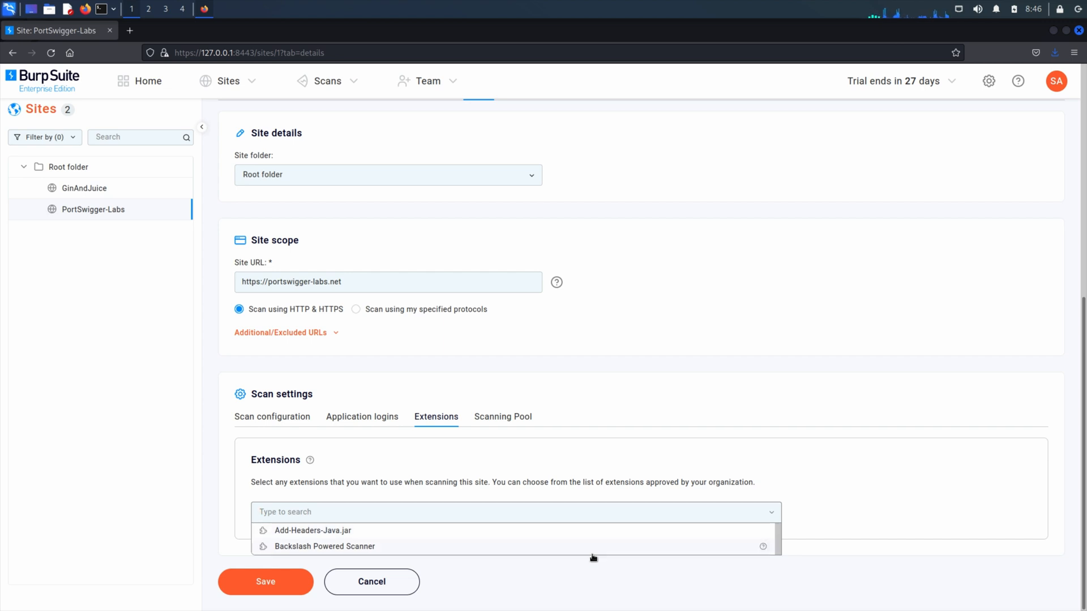
click(324, 546)
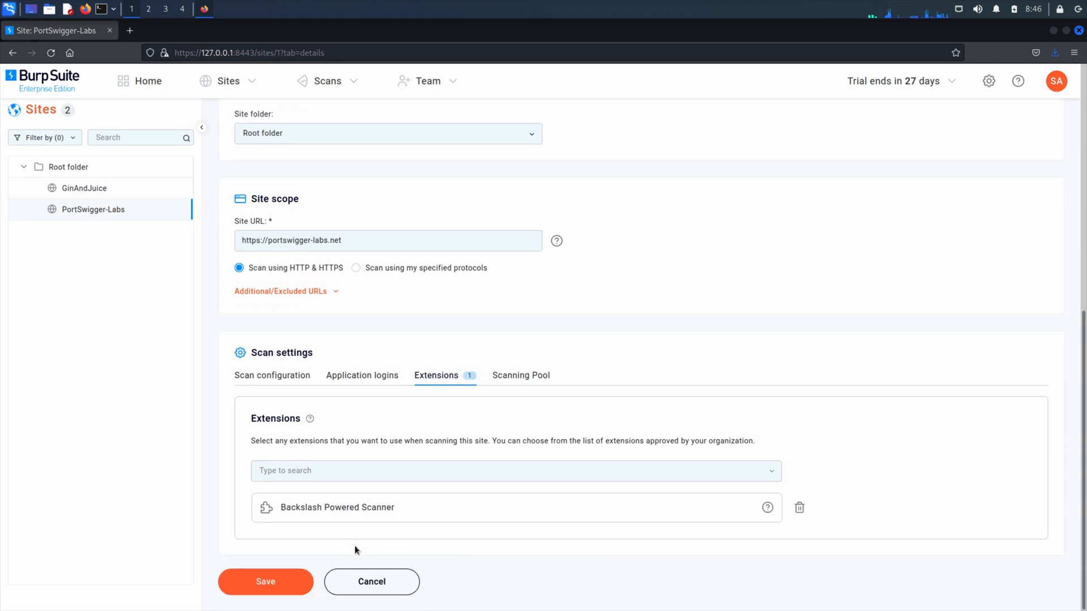
click(265, 582)
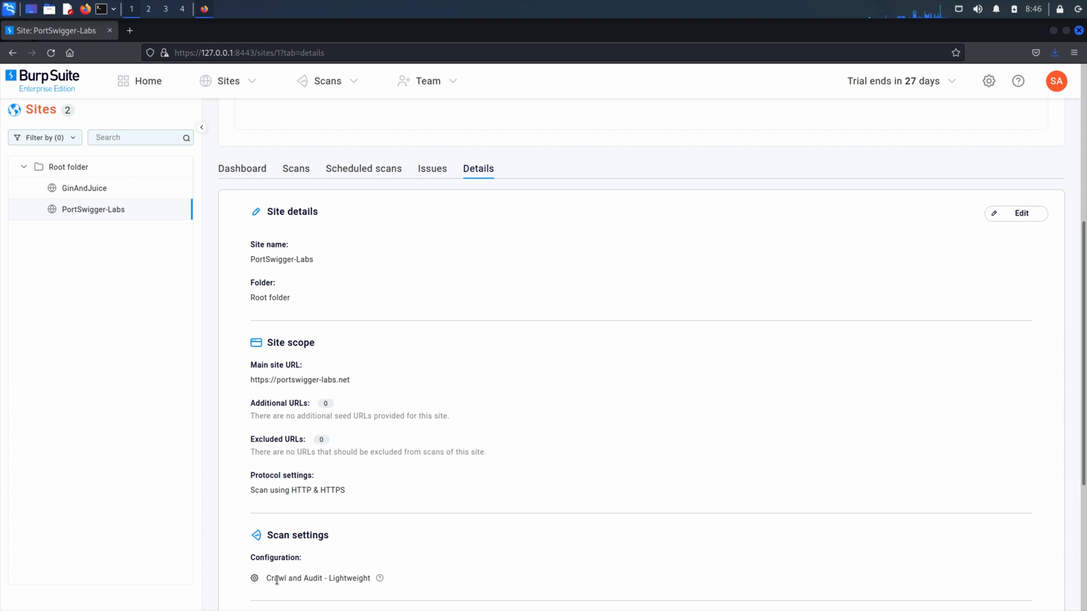
mouse_move(149, 366)
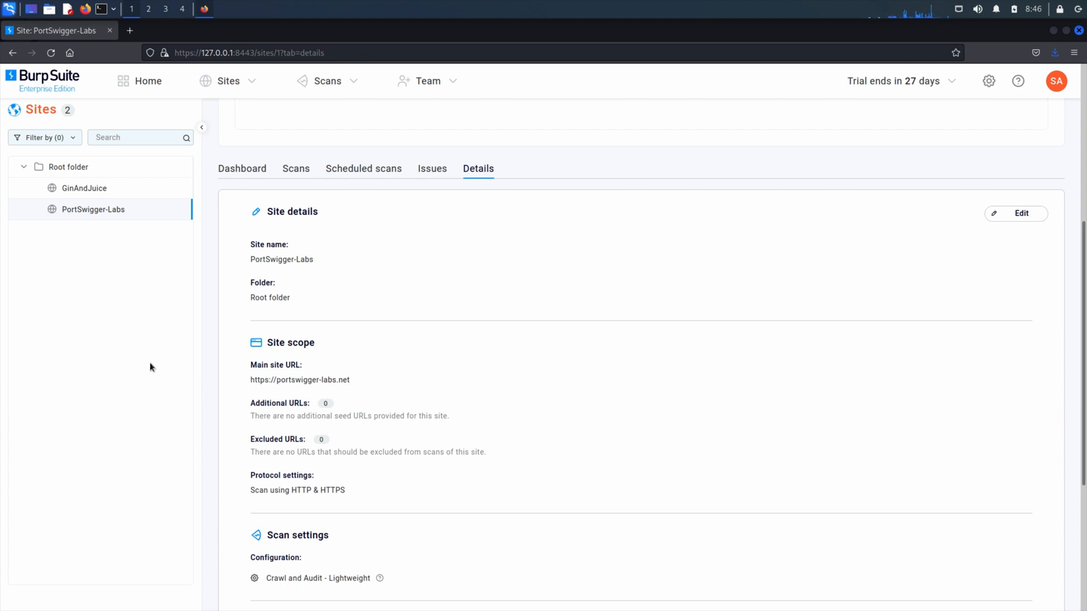
mouse_move(133, 194)
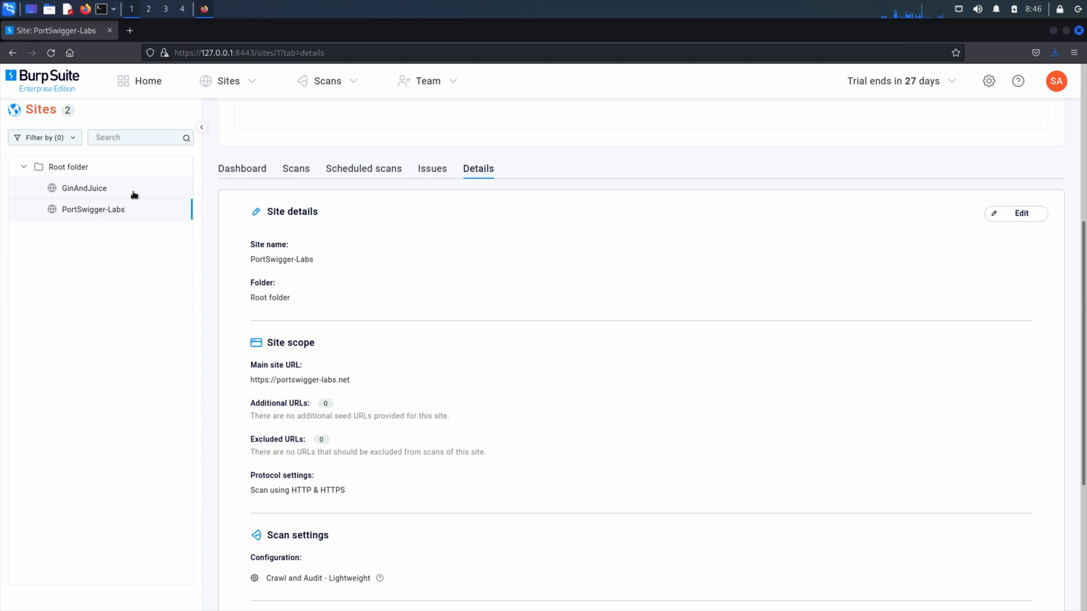
Edit GinAndJuice and scroll to scan settings listing Backslash Powered Scanner and Add-Headers-Java.jar.
click(85, 188)
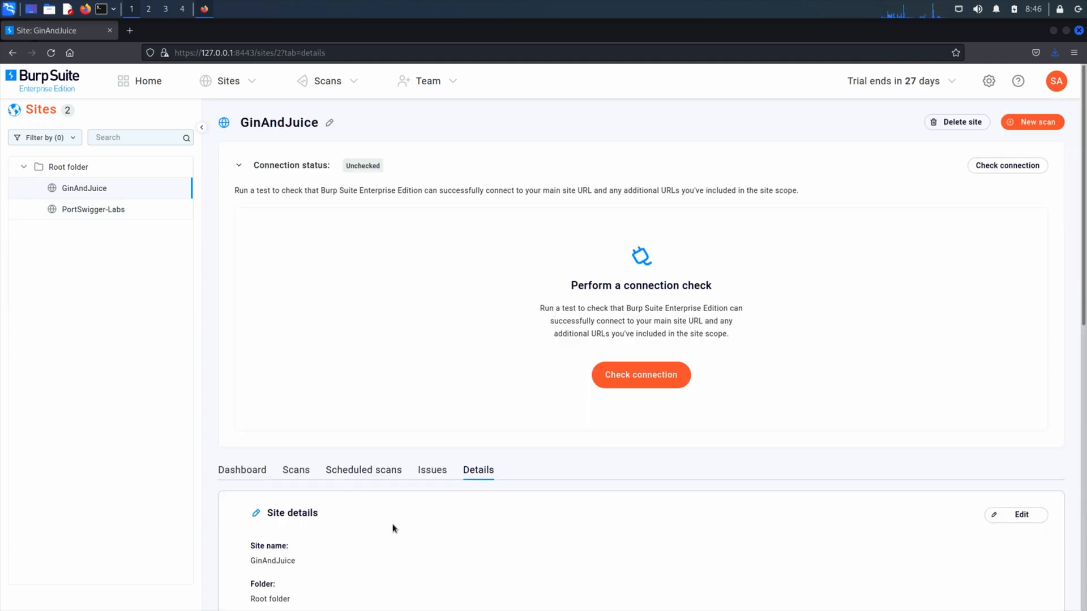
click(1015, 515)
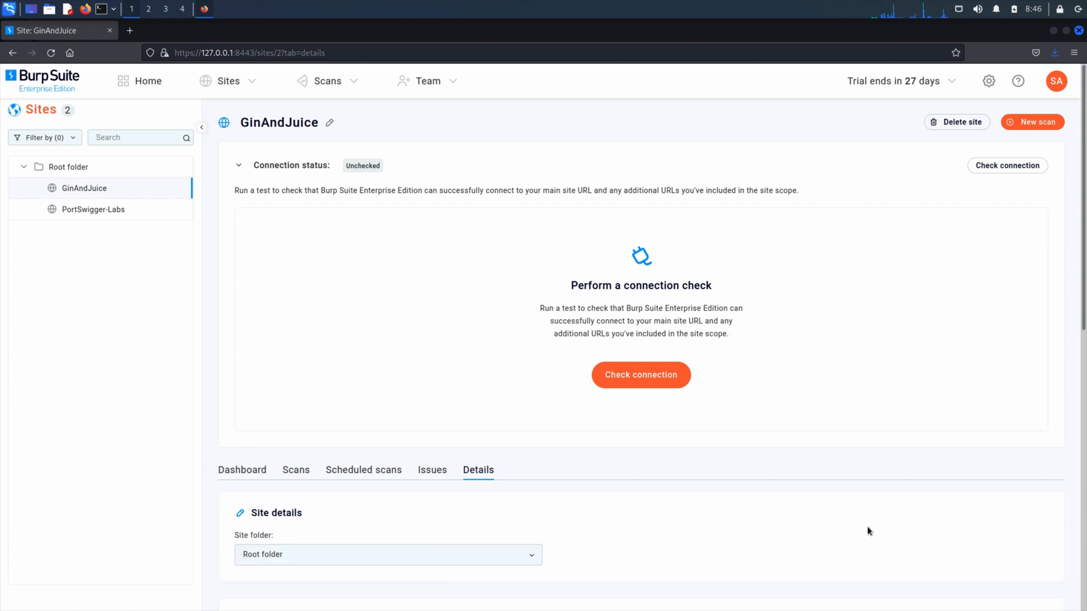
scroll(down, 3)
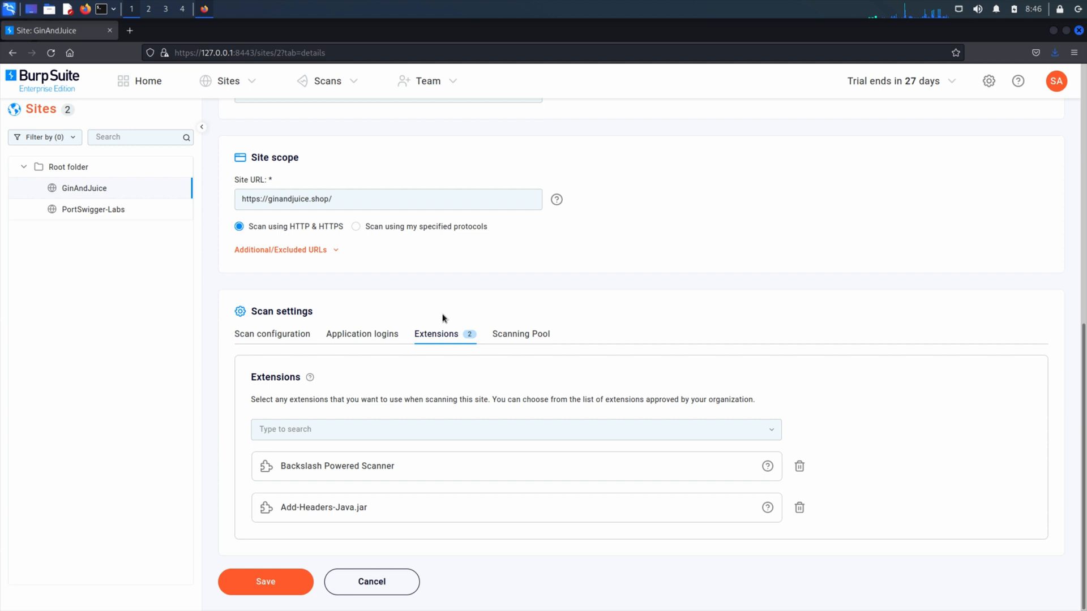
mouse_move(799, 508)
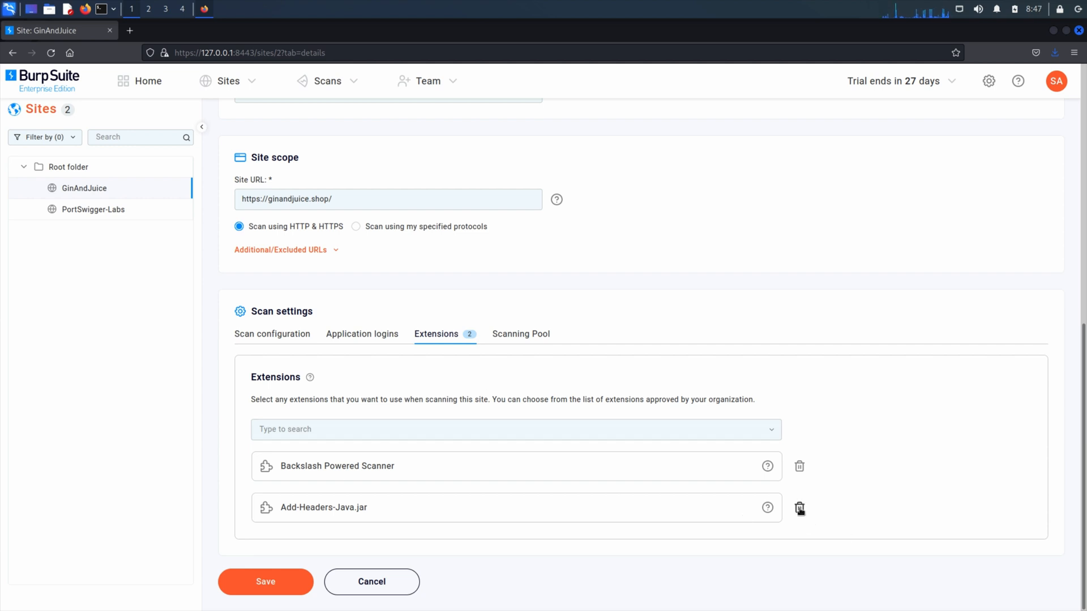